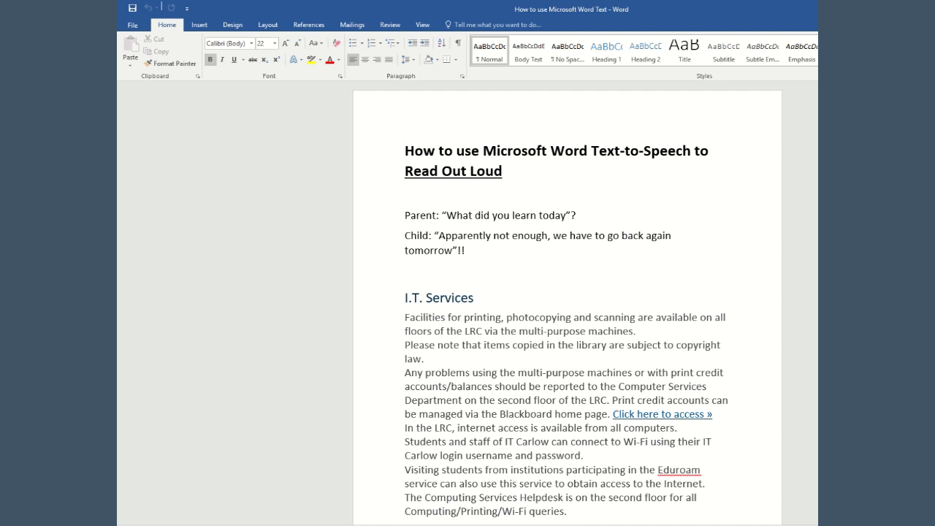
Reveal the Customize Quick Access Toolbar menu from the toolbar's dropdown arrow
click(404, 150)
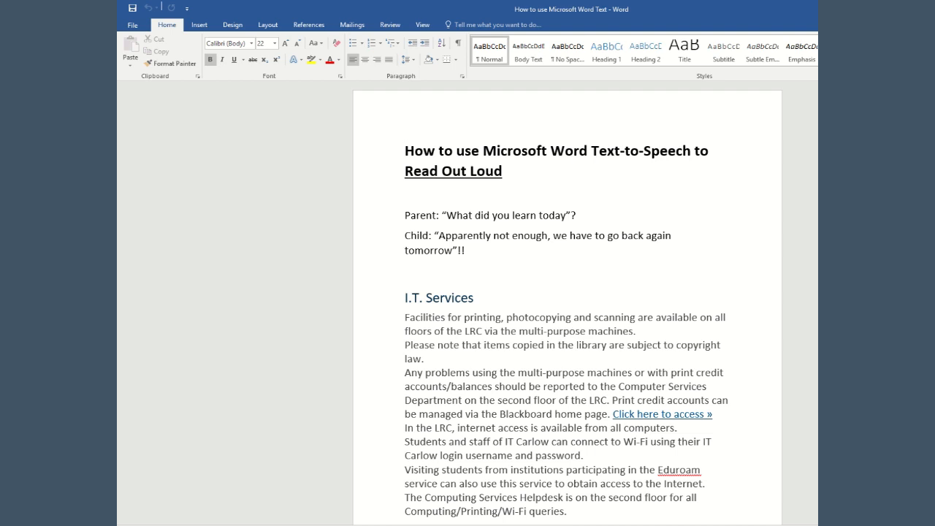
click(405, 151)
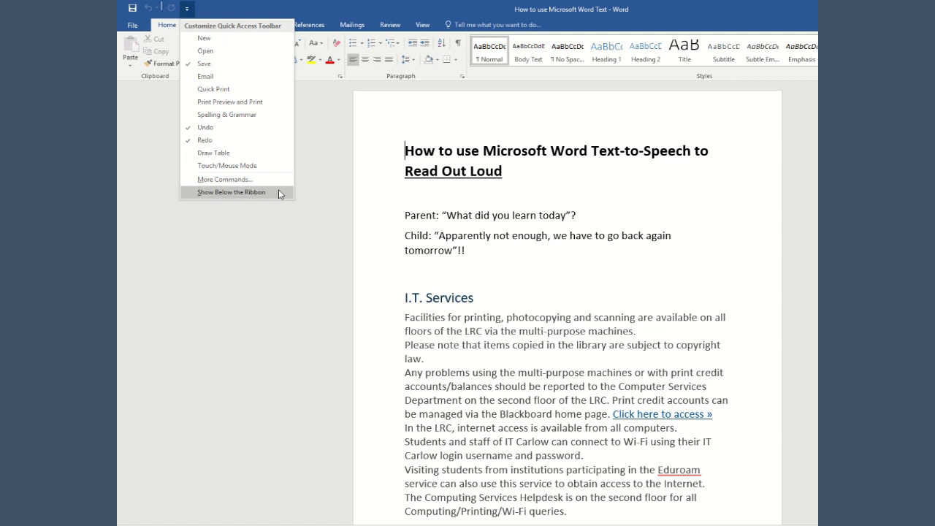
Add Speak from Commands Not in the Ribbon to the Quick Access Toolbar and confirm with OK
click(225, 178)
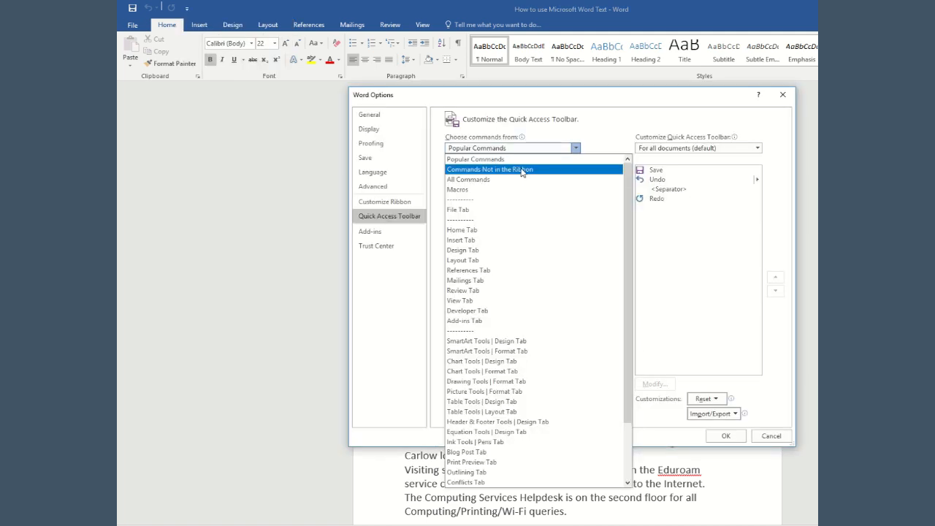
click(487, 170)
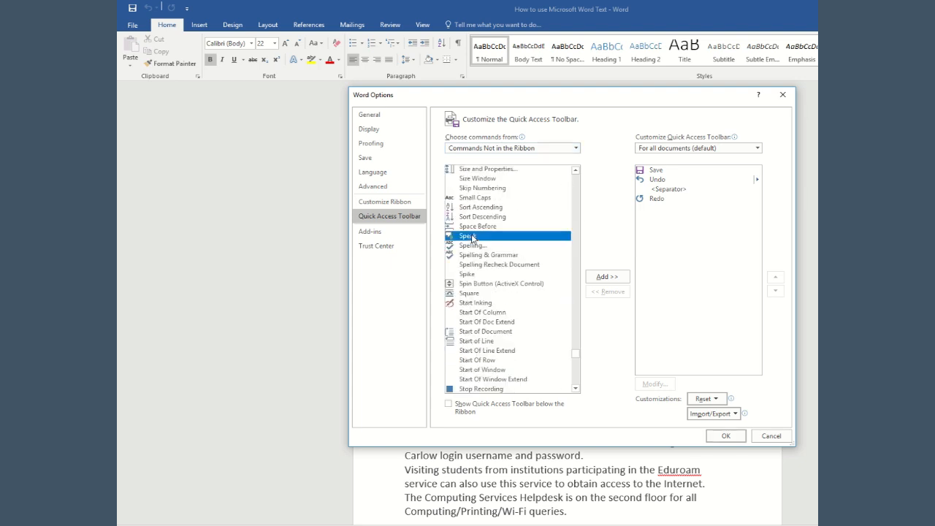
click(606, 276)
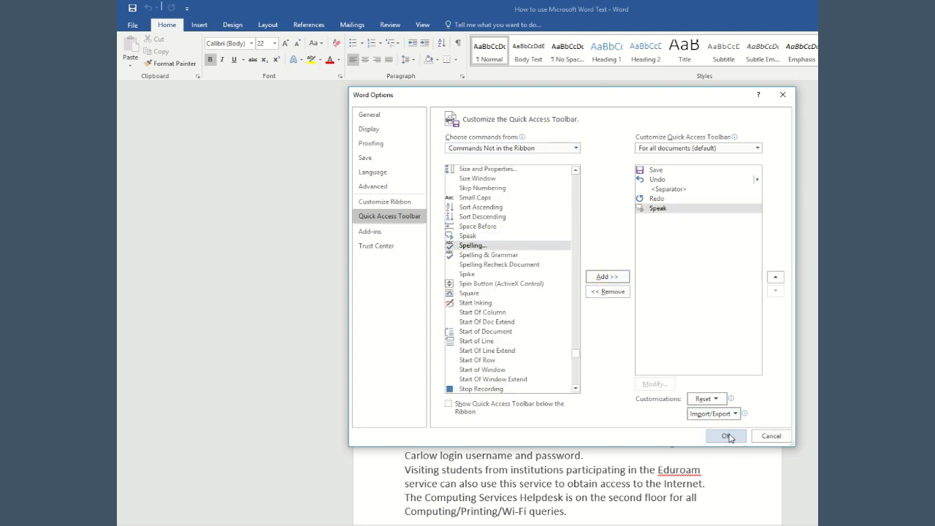
click(726, 435)
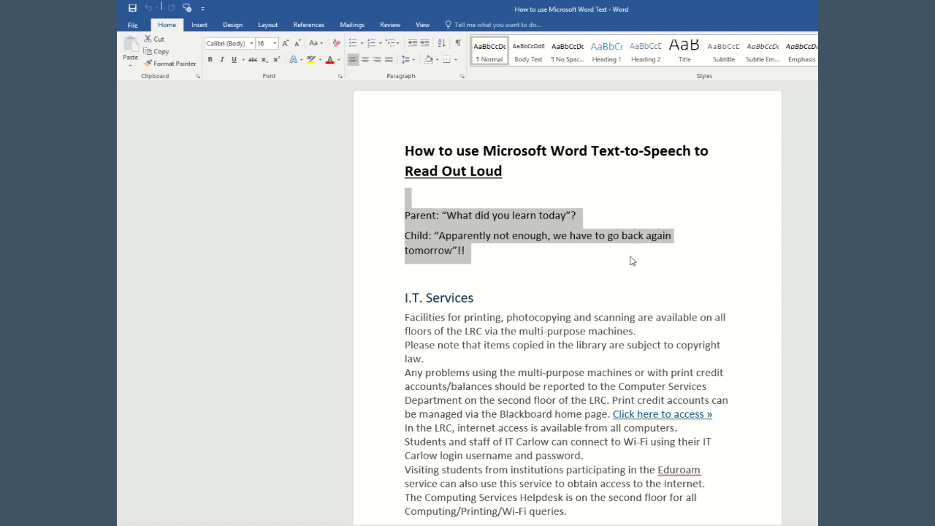
mouse_move(625, 260)
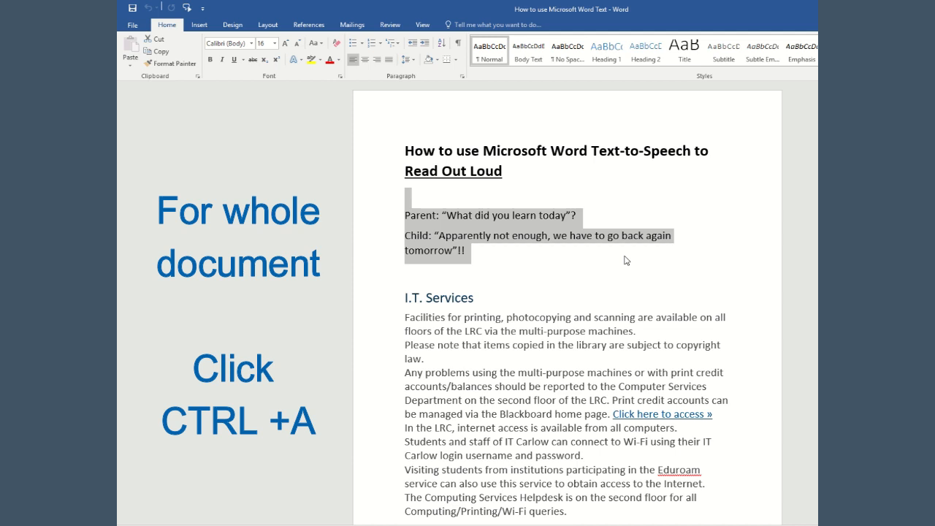
Select the entire guide document with Ctrl+A so it can be read aloud
key(ctrl+a)
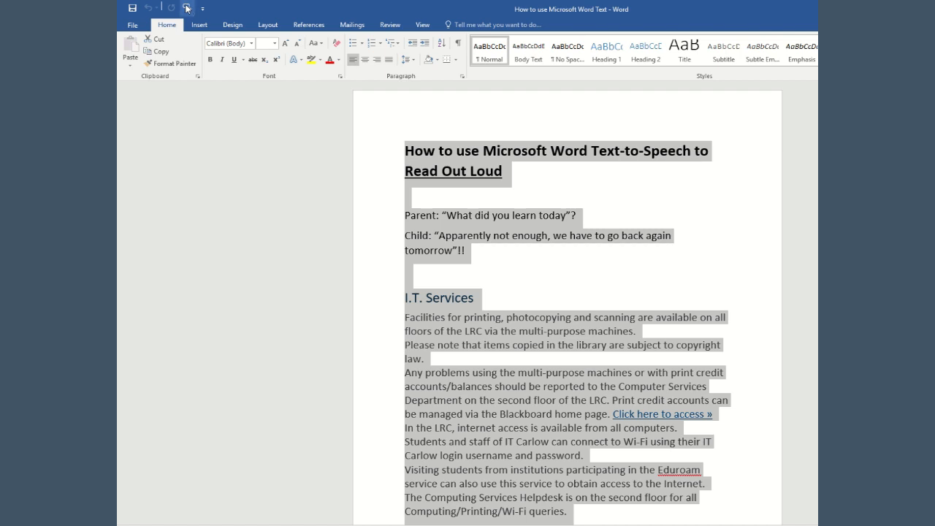
mouse_move(738, 263)
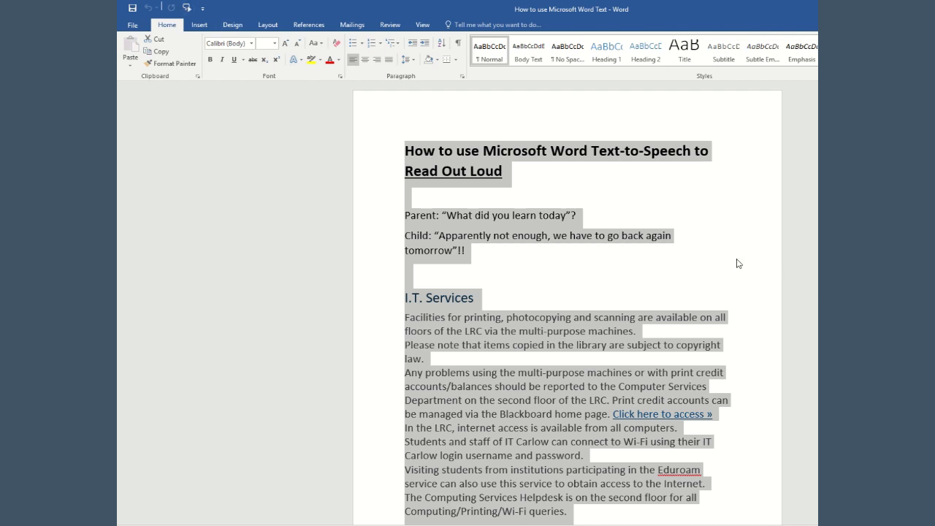